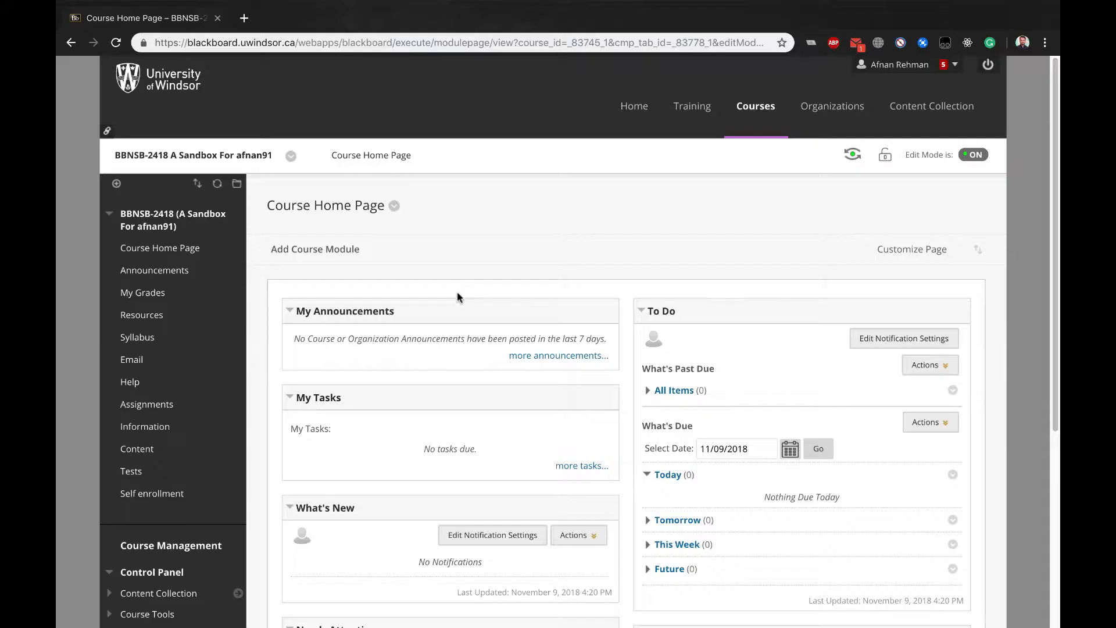
# Reach the course Groups page via Users and Groups and show the Create group choices
pyautogui.click(151, 572)
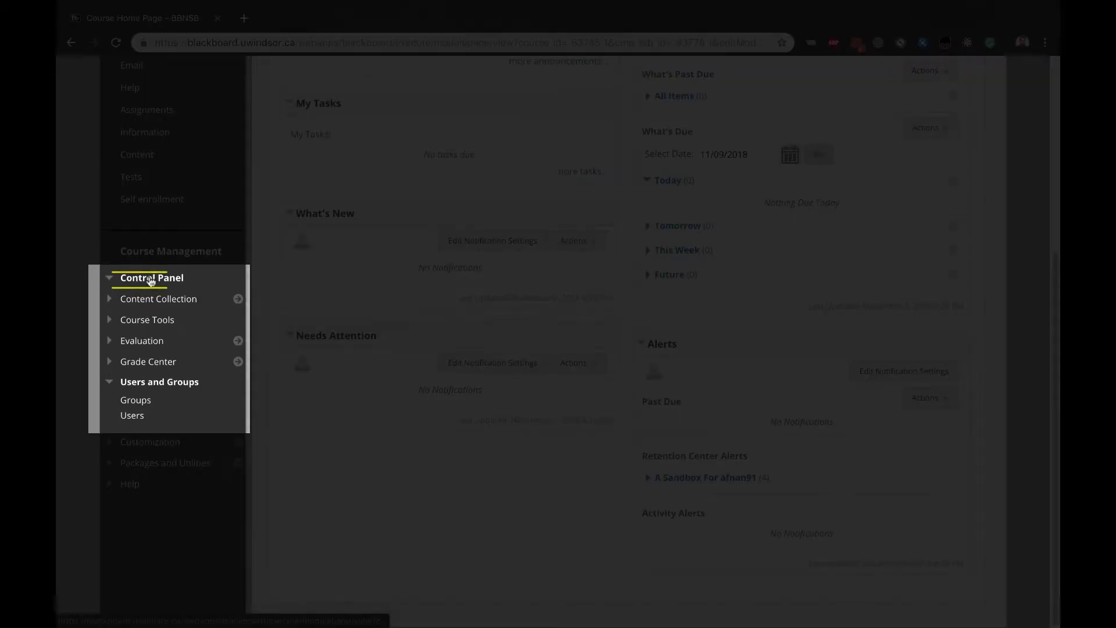
pyautogui.moveTo(147, 397)
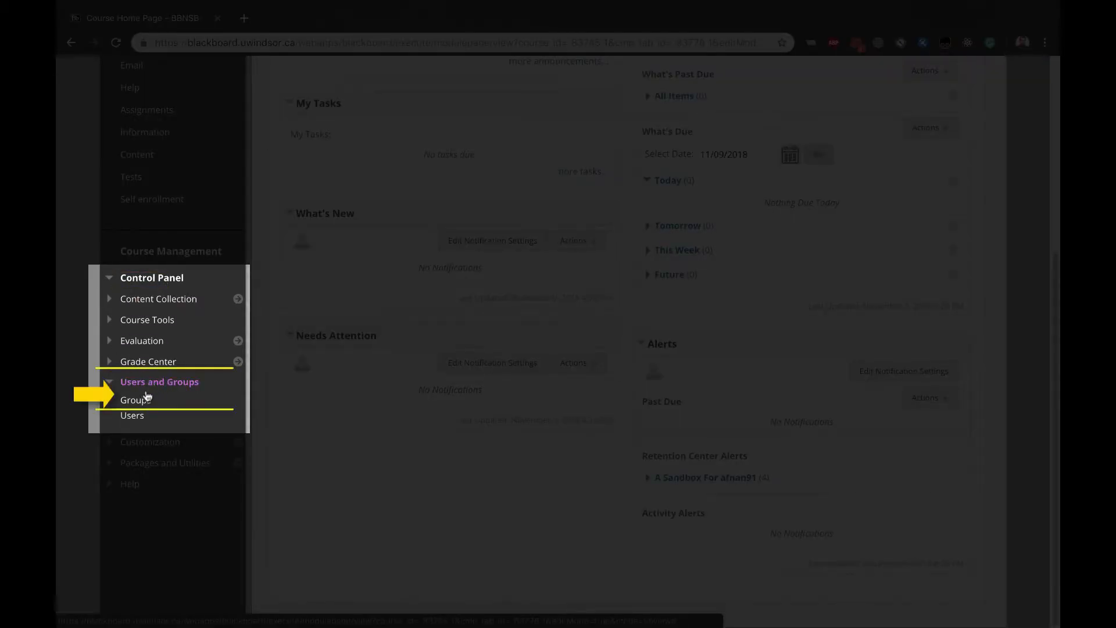
pyautogui.click(135, 399)
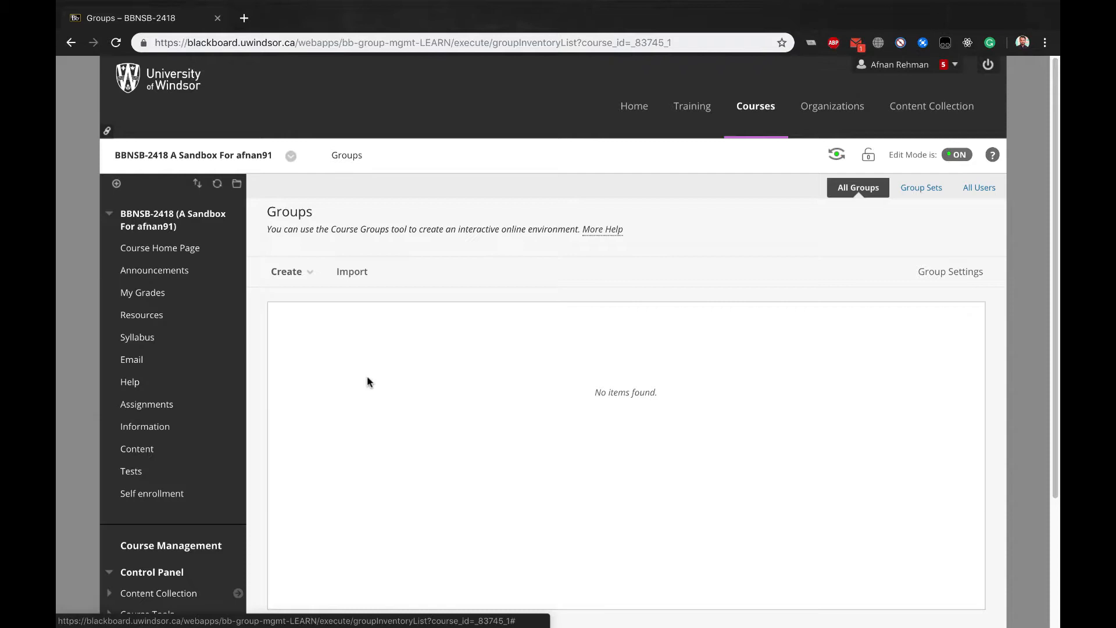
pyautogui.click(286, 271)
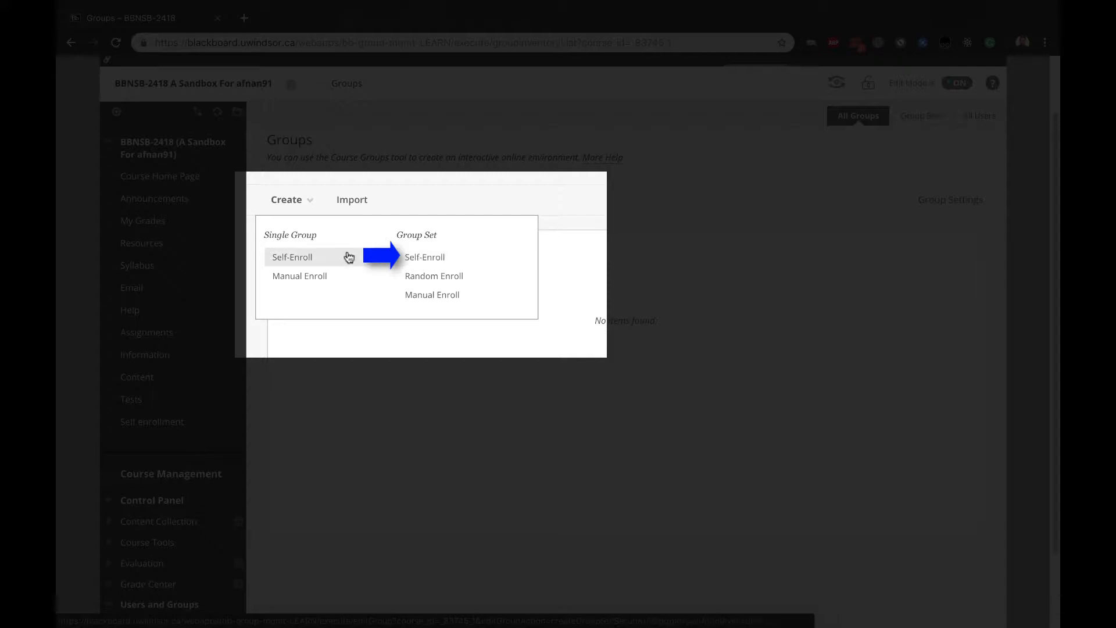
# Begin a single self-enroll group named 'Group A' described 'This is a group.'
pyautogui.click(291, 257)
pyautogui.write('G')
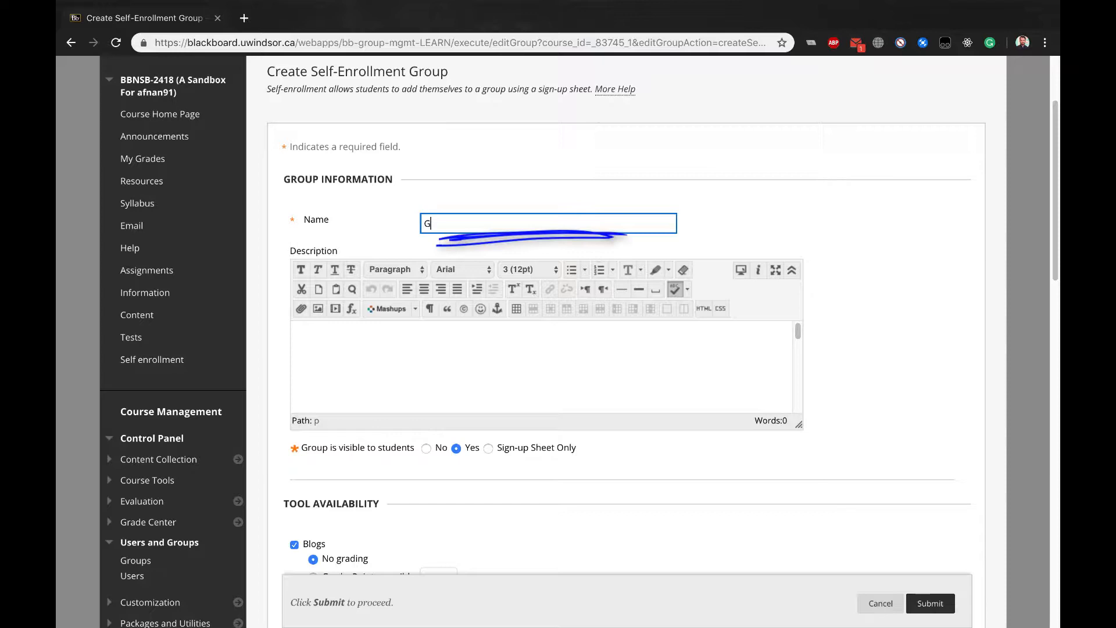
pyautogui.write('roup A')
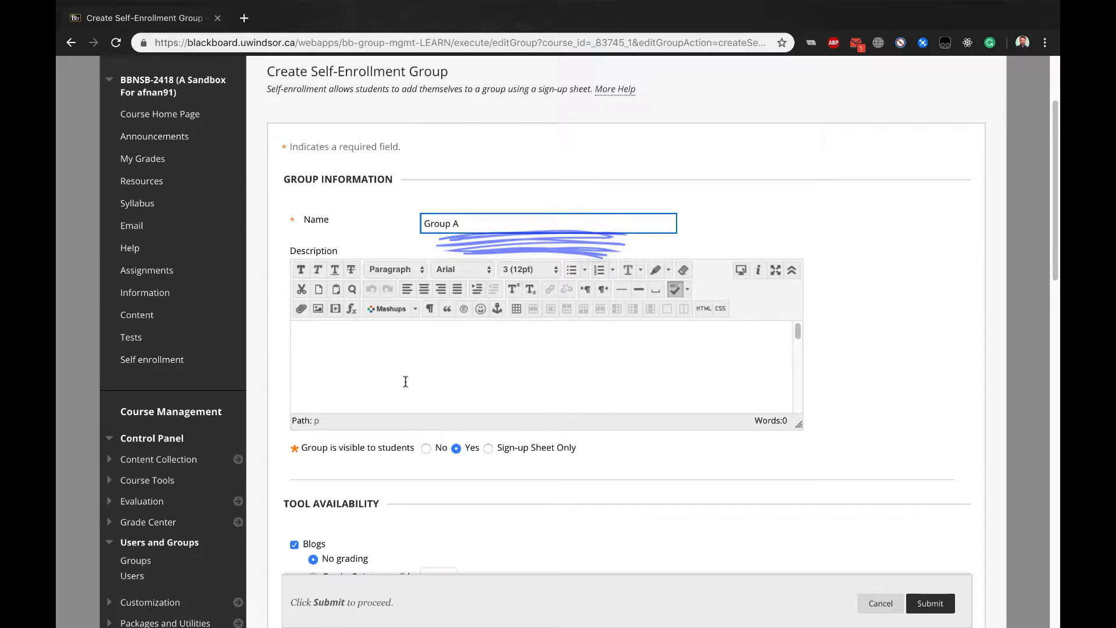
pyautogui.write('This is a group')
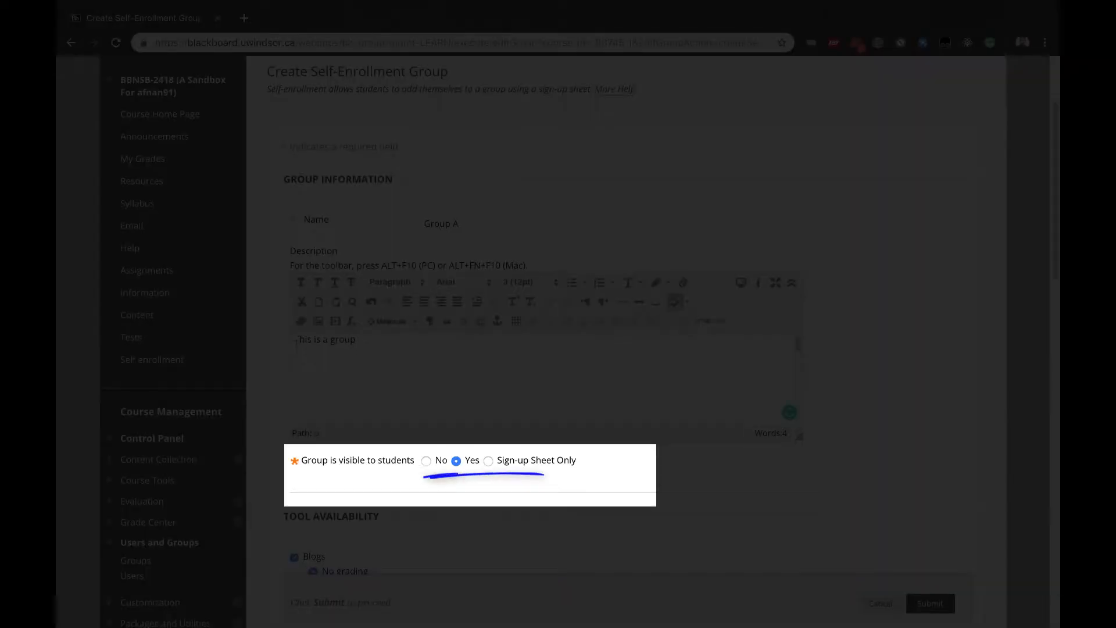
pyautogui.scroll(-3)
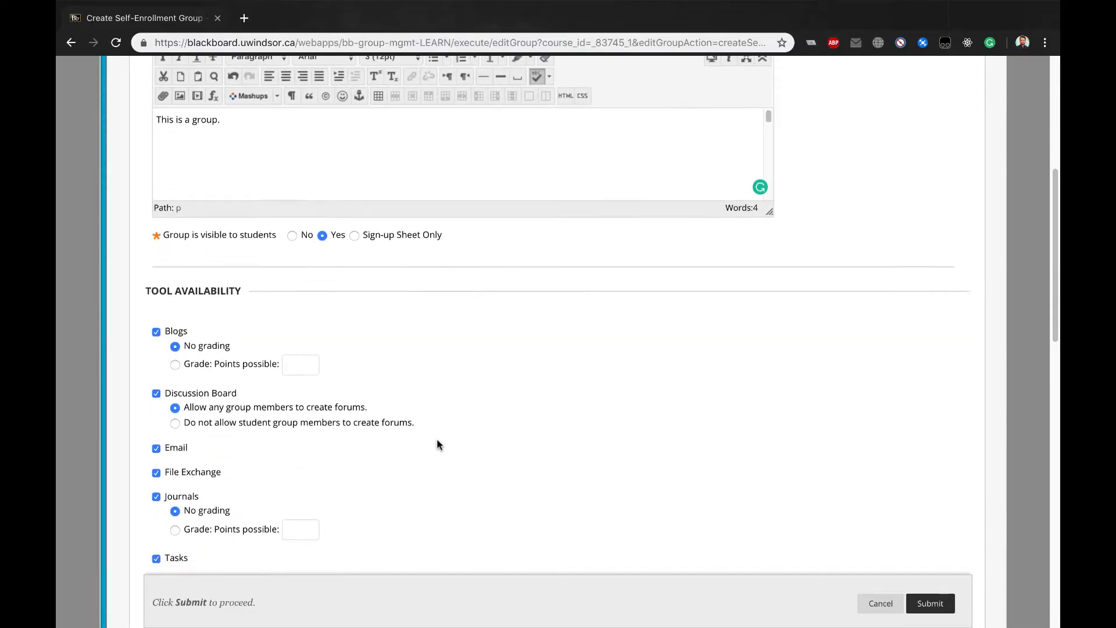
pyautogui.scroll(-3)
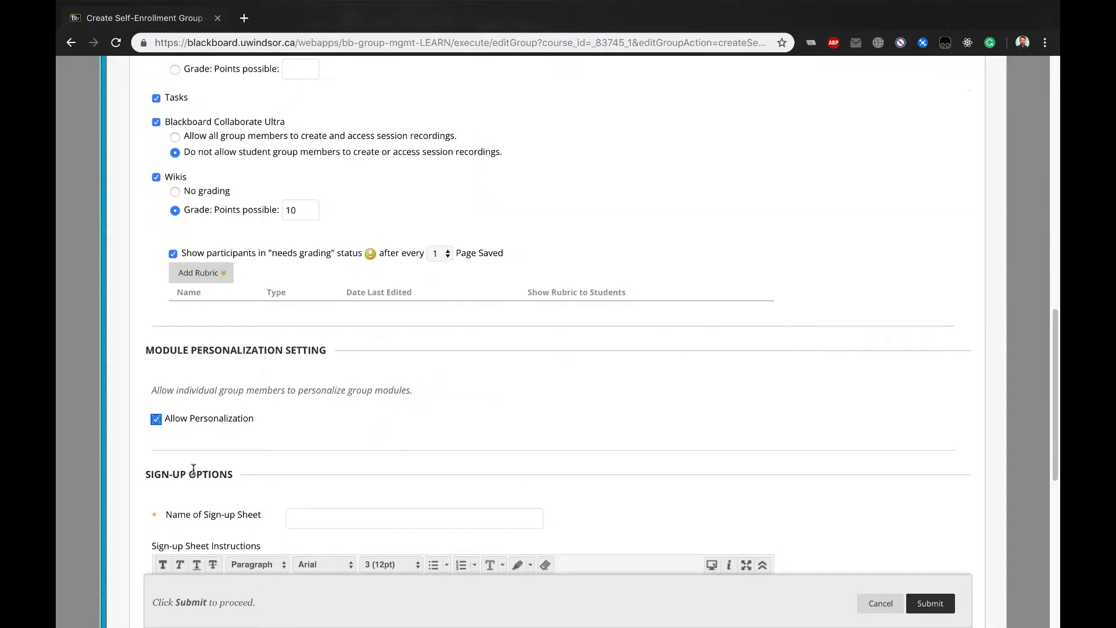
# Name the sign-up sheet 'Mark your attendance', max 4 members, with Show Members on
pyautogui.scroll(-3)
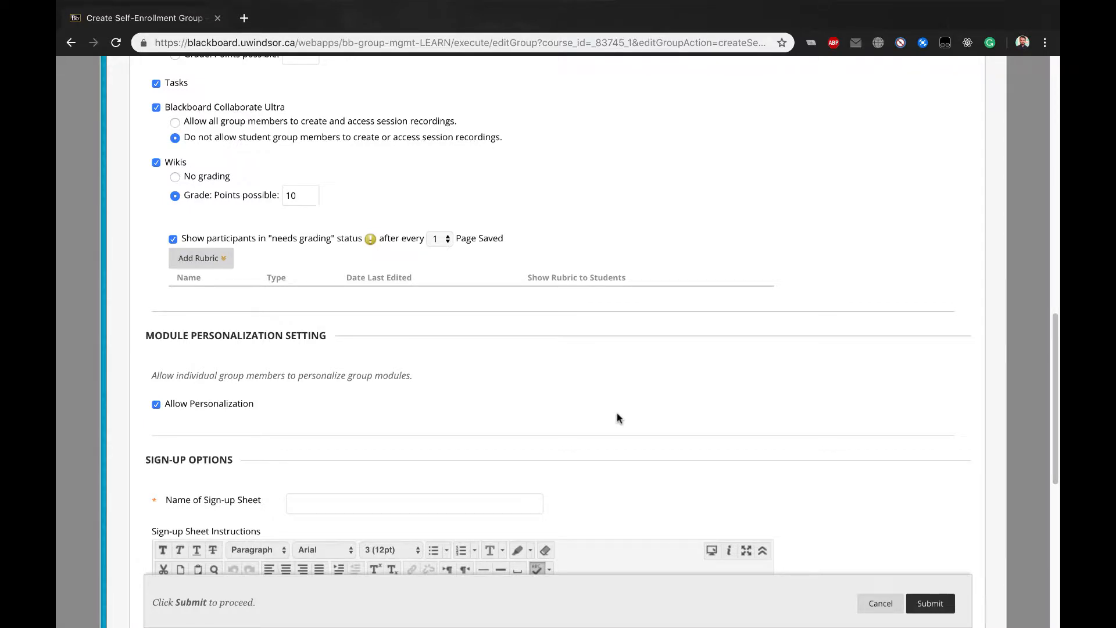
pyautogui.scroll(-3)
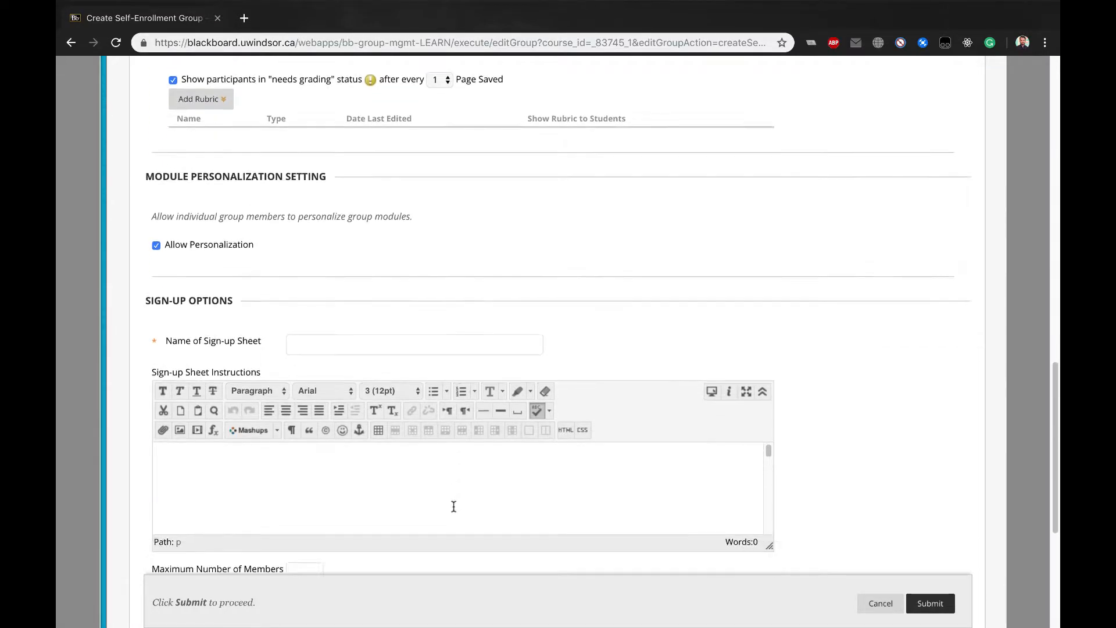
pyautogui.write('Mark your attendance')
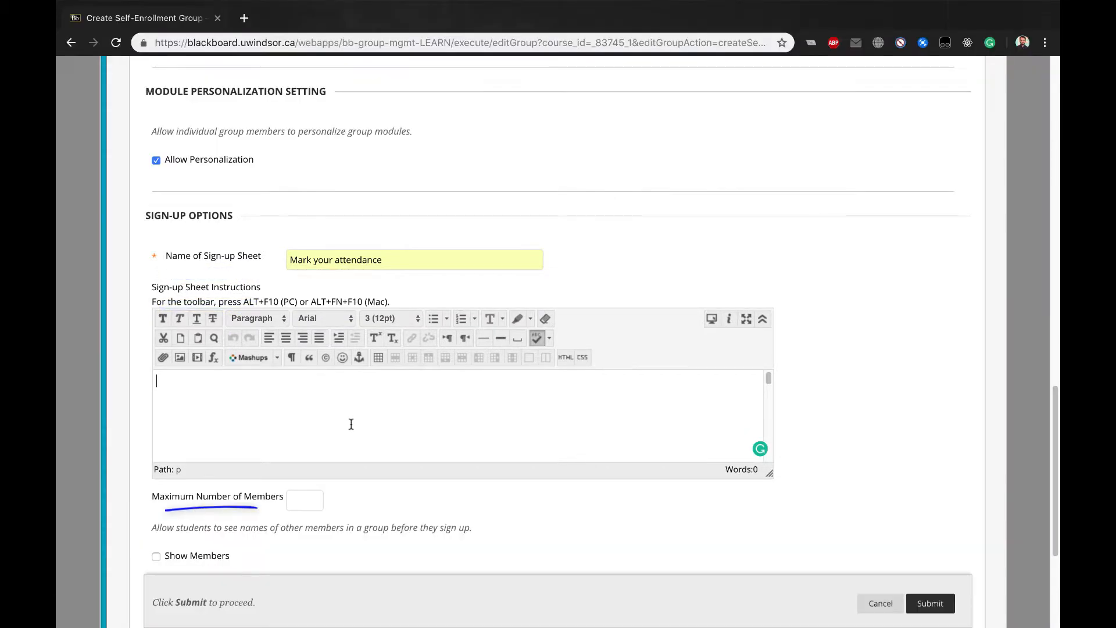
pyautogui.write('4')
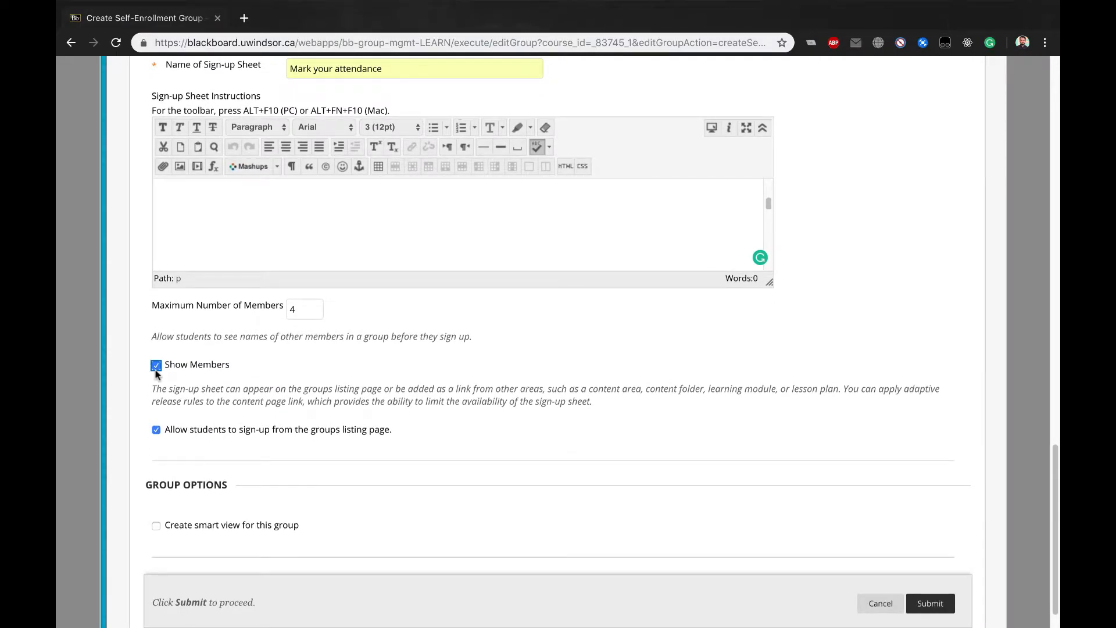
pyautogui.click(156, 490)
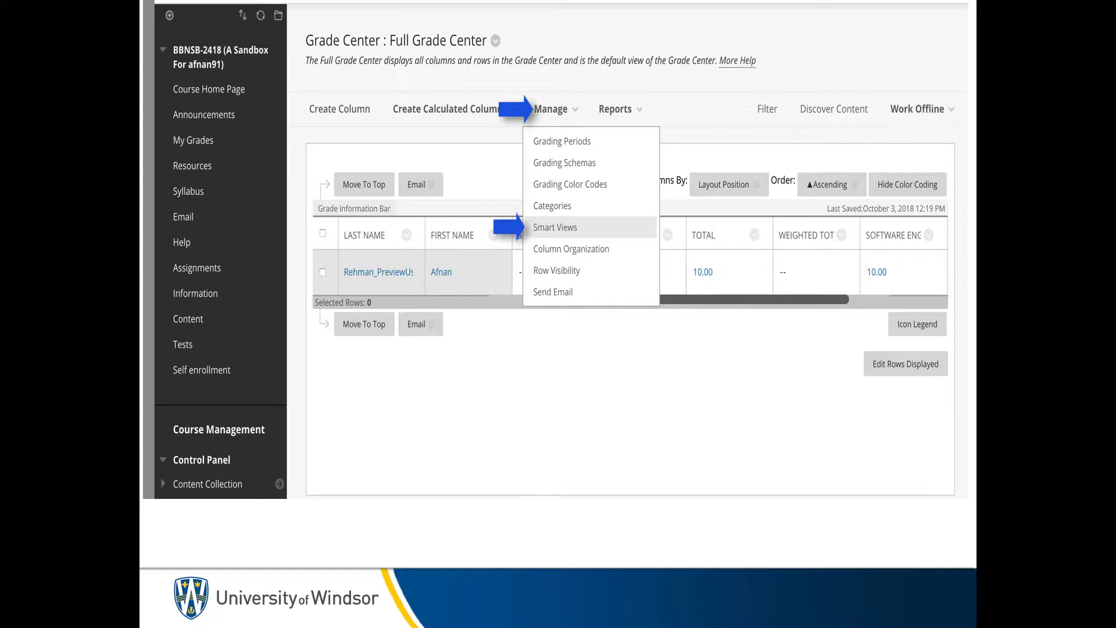
# Enable a smart view for Group A and submit the new self-enrollment group
pyautogui.click(555, 227)
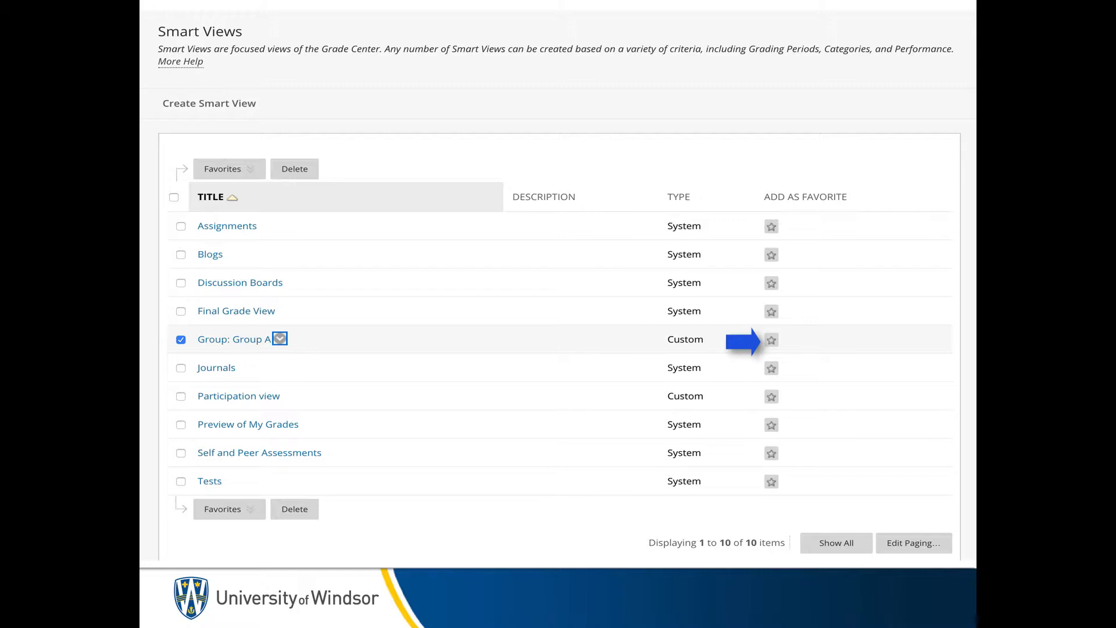
pyautogui.click(928, 572)
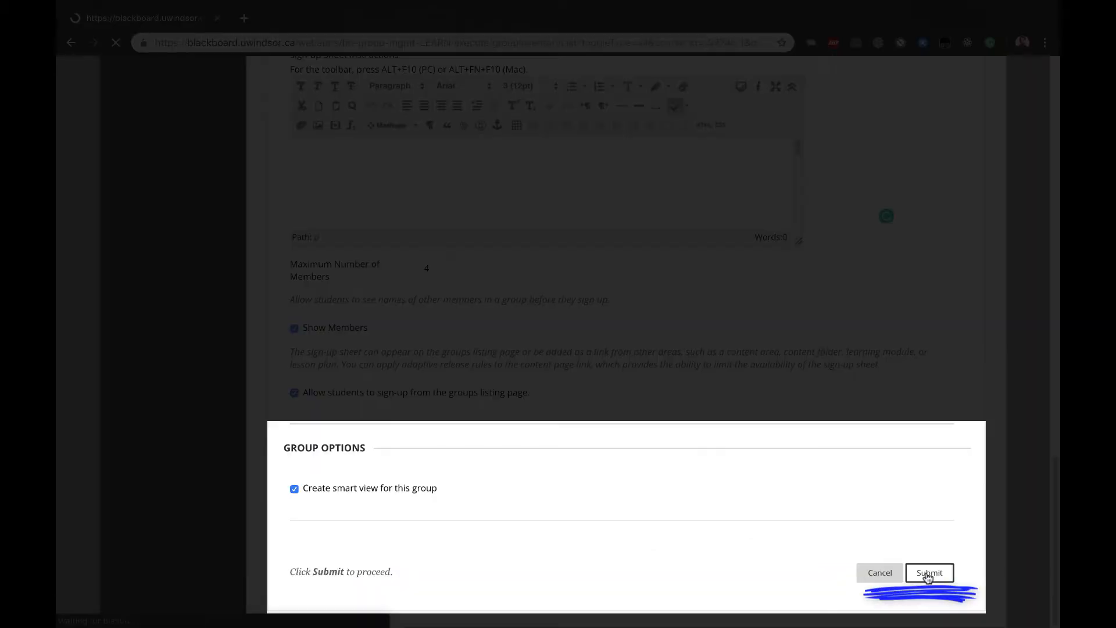
pyautogui.click(928, 572)
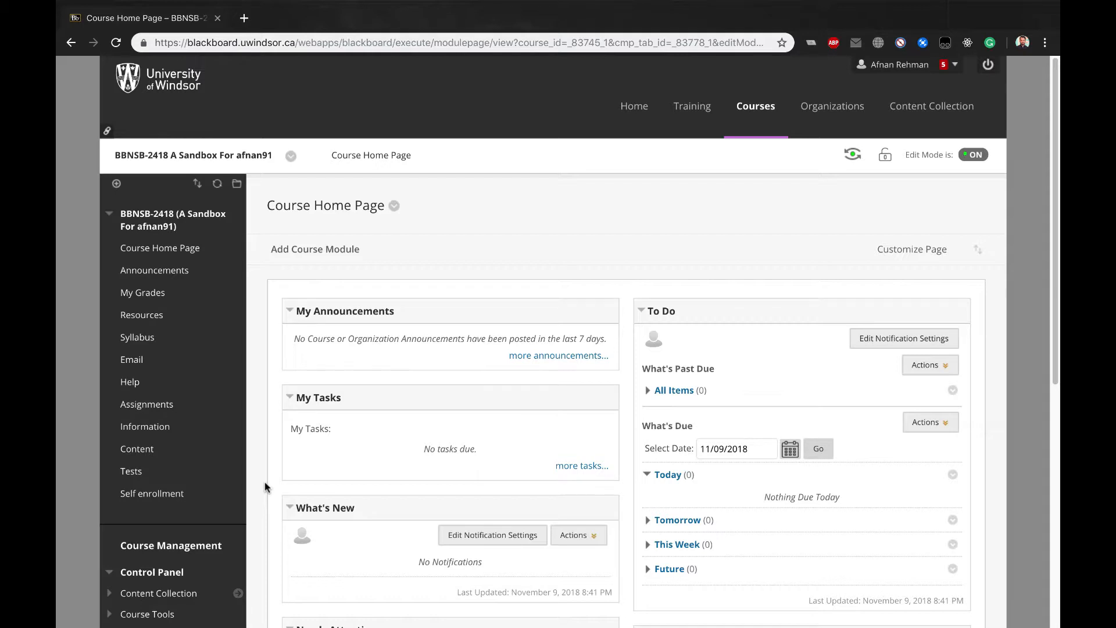
pyautogui.moveTo(242, 477)
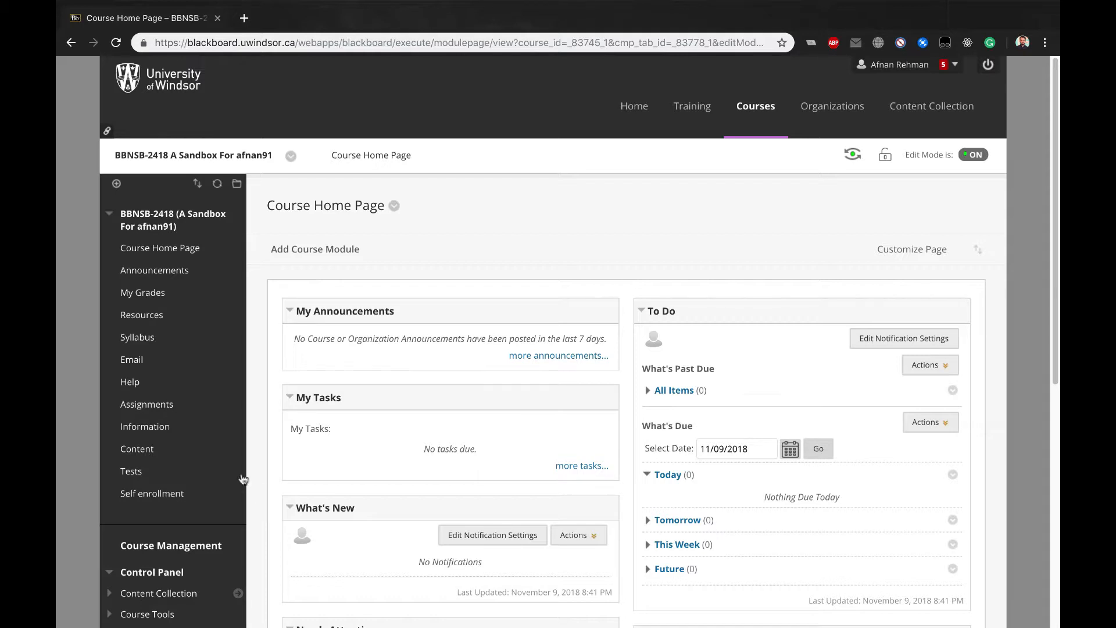
# Add an available 'Group project sign up' tool link to the course menu, placed above Content
pyautogui.click(116, 184)
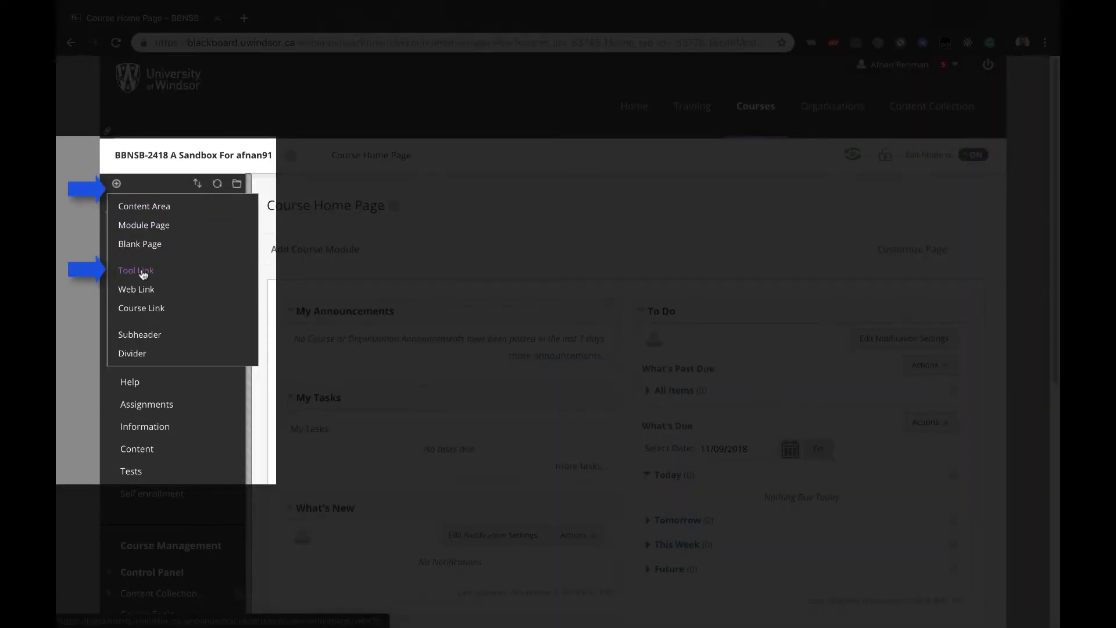
pyautogui.click(135, 269)
pyautogui.write('Group project sign up')
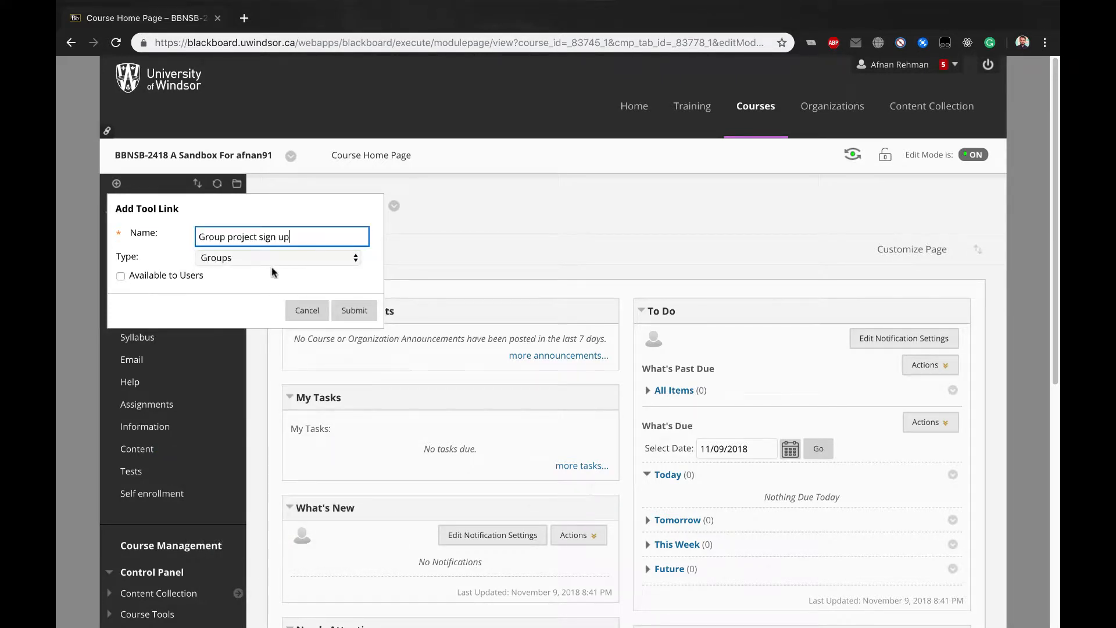
pyautogui.click(120, 276)
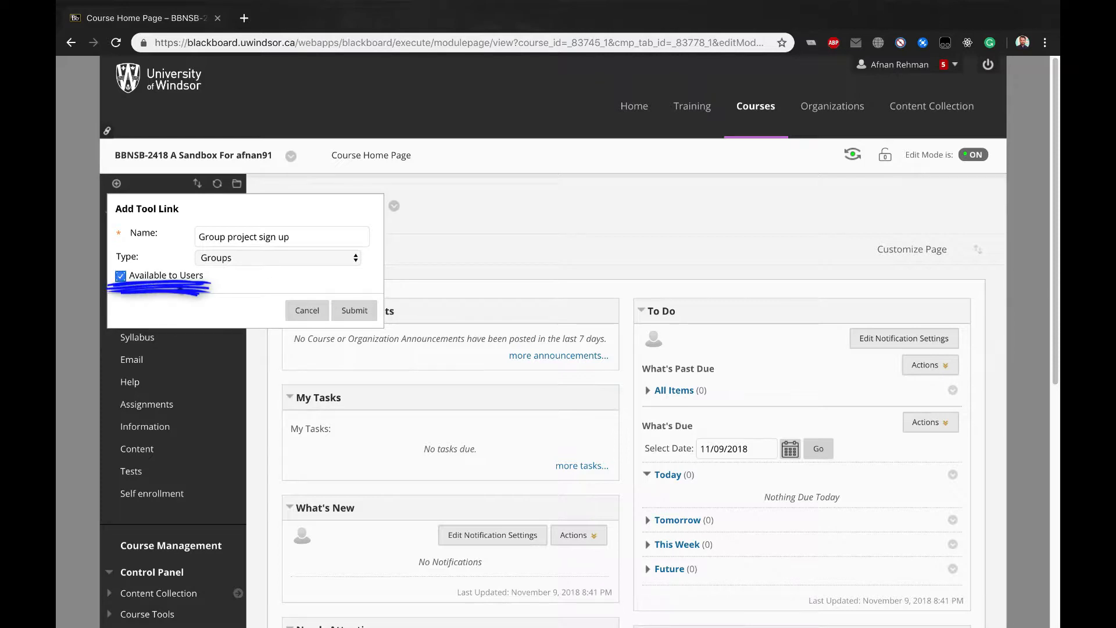
pyautogui.click(353, 310)
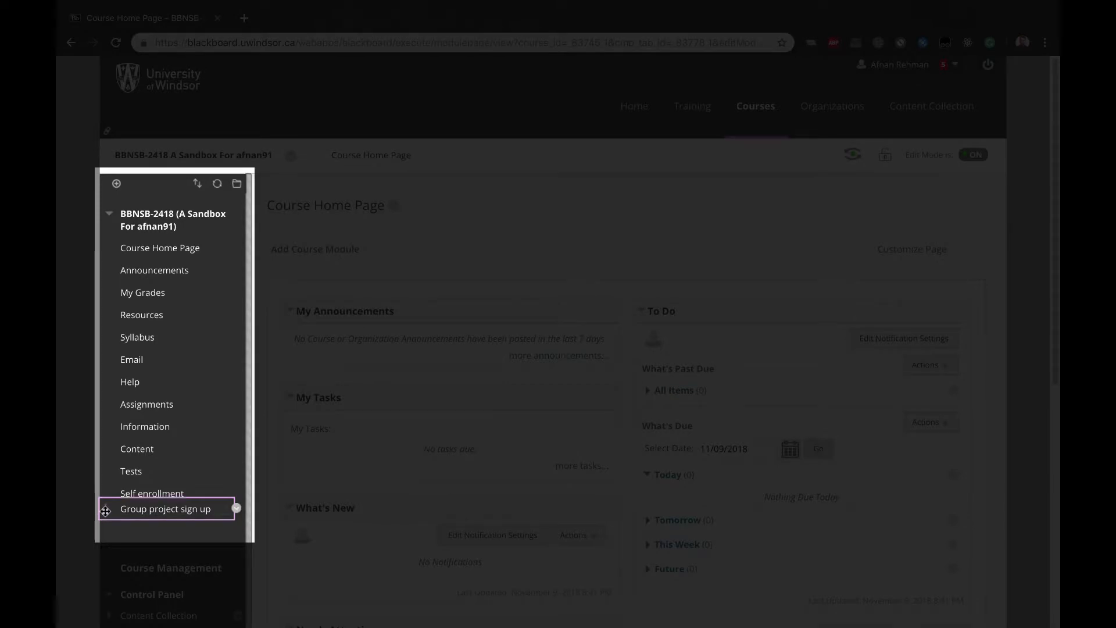
pyautogui.moveTo(166, 508); pyautogui.dragTo(167, 448)
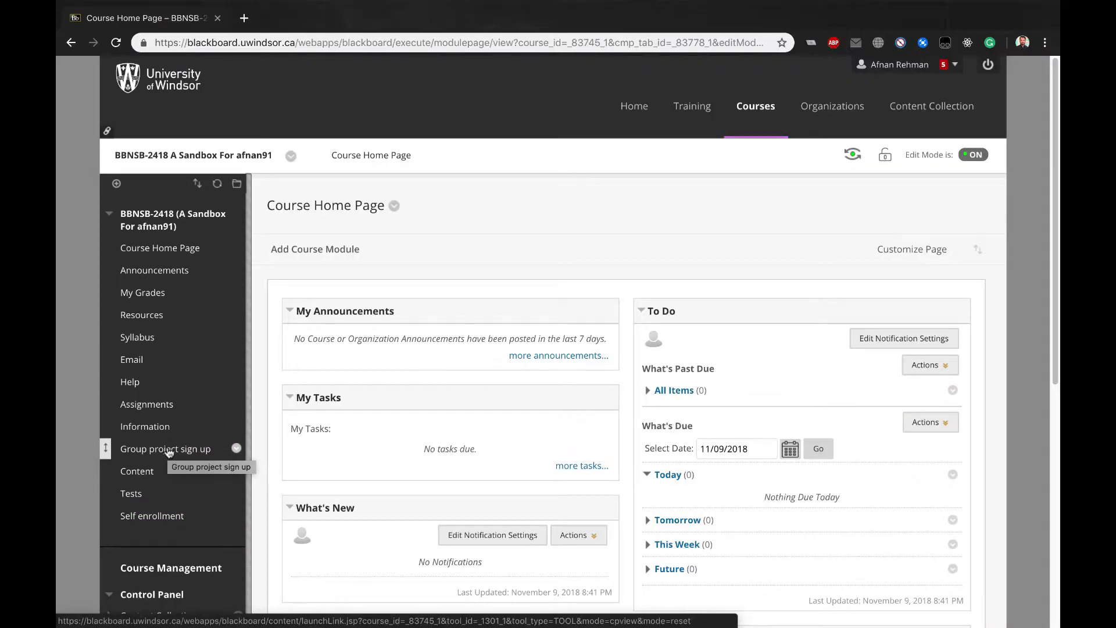
# Review Group A in the Groups list, then enter Student Preview mode
pyautogui.scroll(-3)
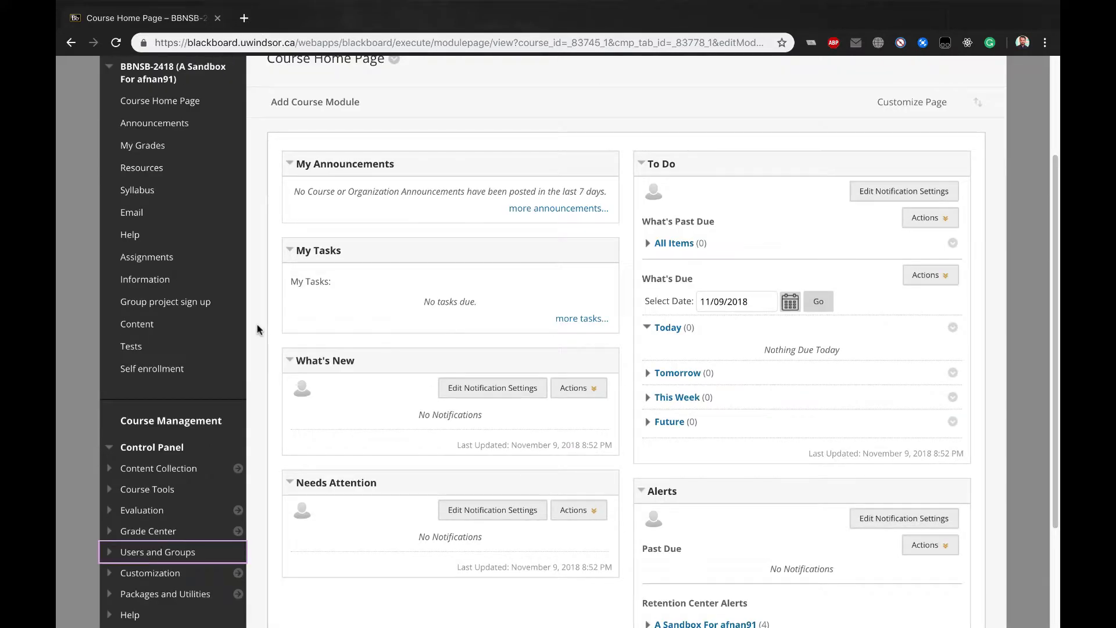
pyautogui.click(158, 551)
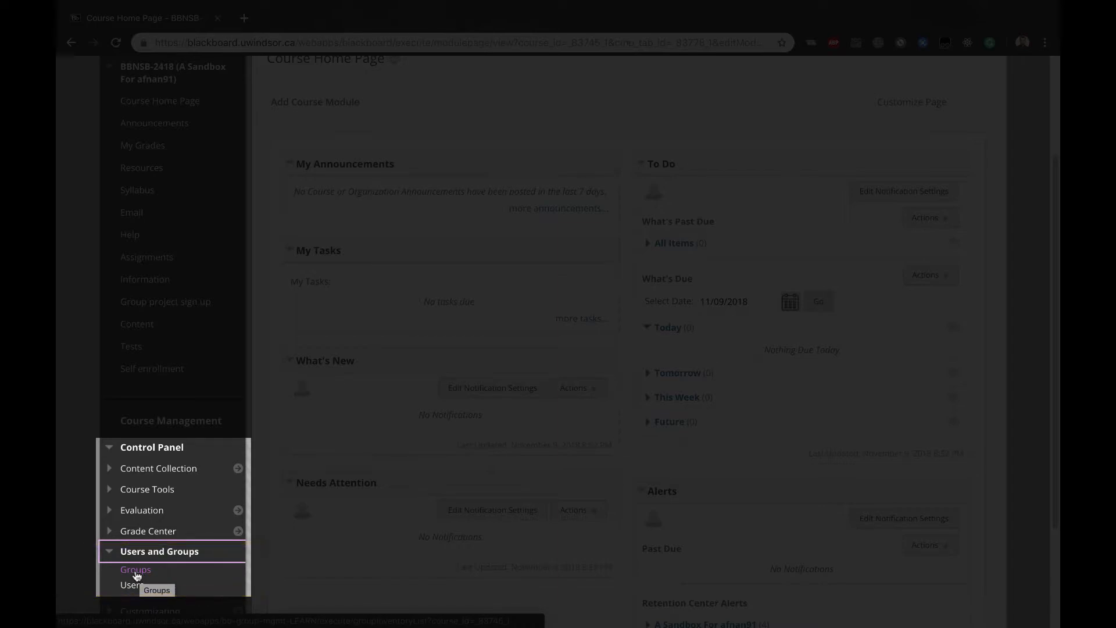
pyautogui.click(134, 569)
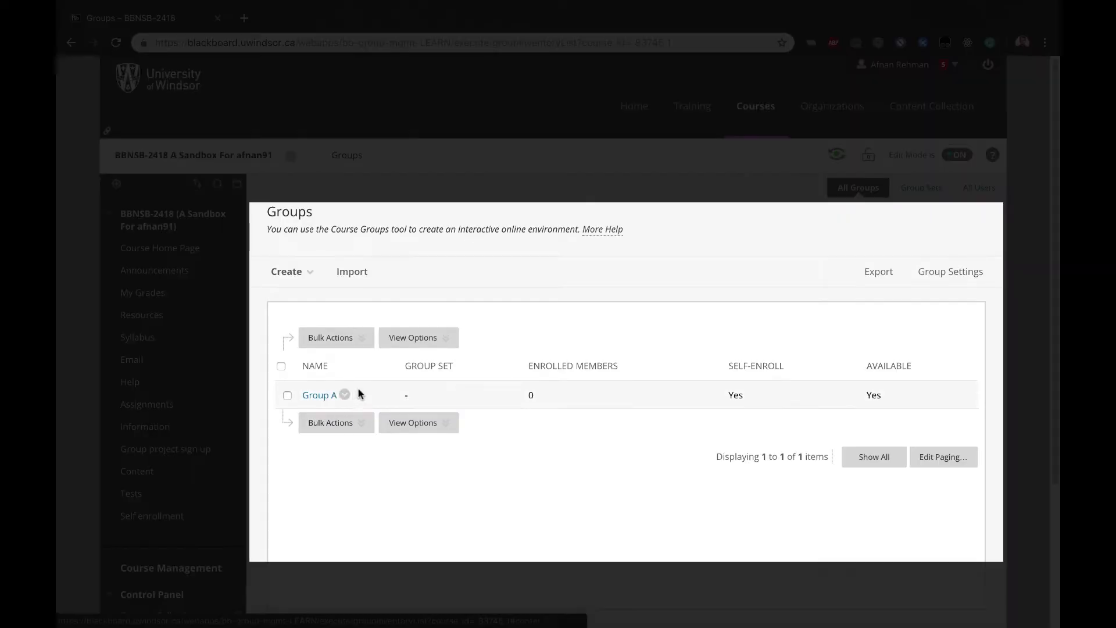
pyautogui.click(344, 395)
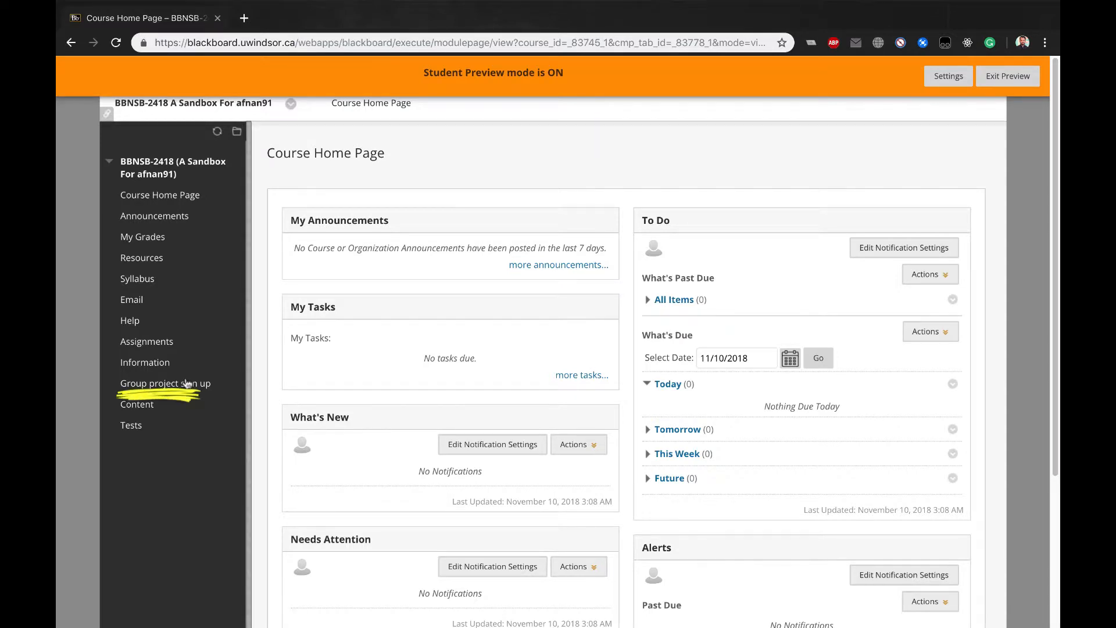
# As a student, follow Group project sign up to Group A's sign-up sheet
pyautogui.click(164, 383)
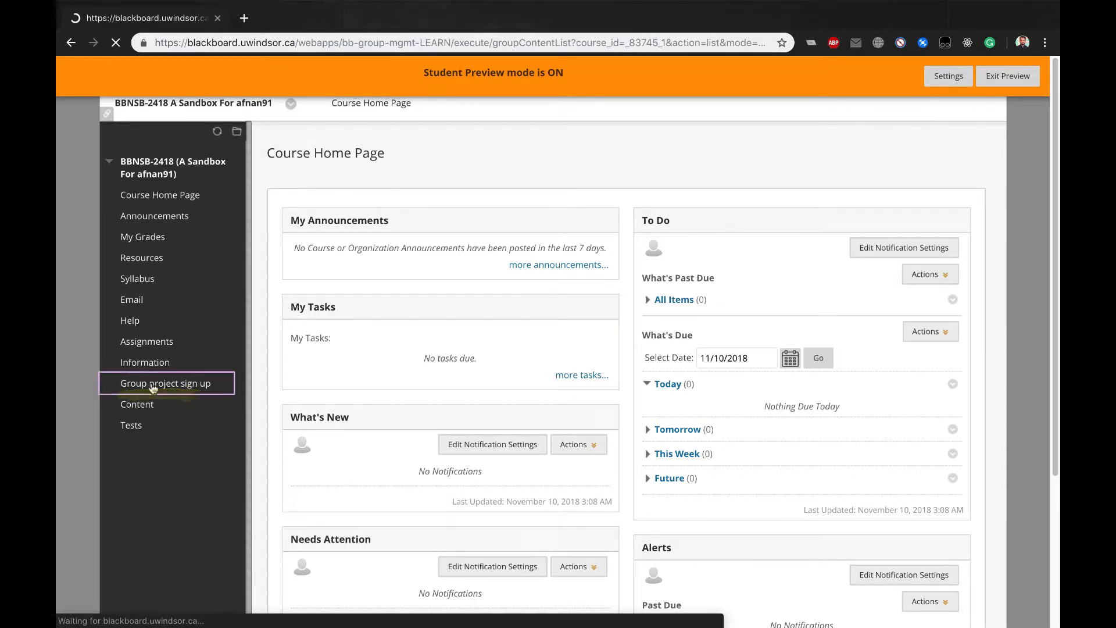
pyautogui.click(165, 383)
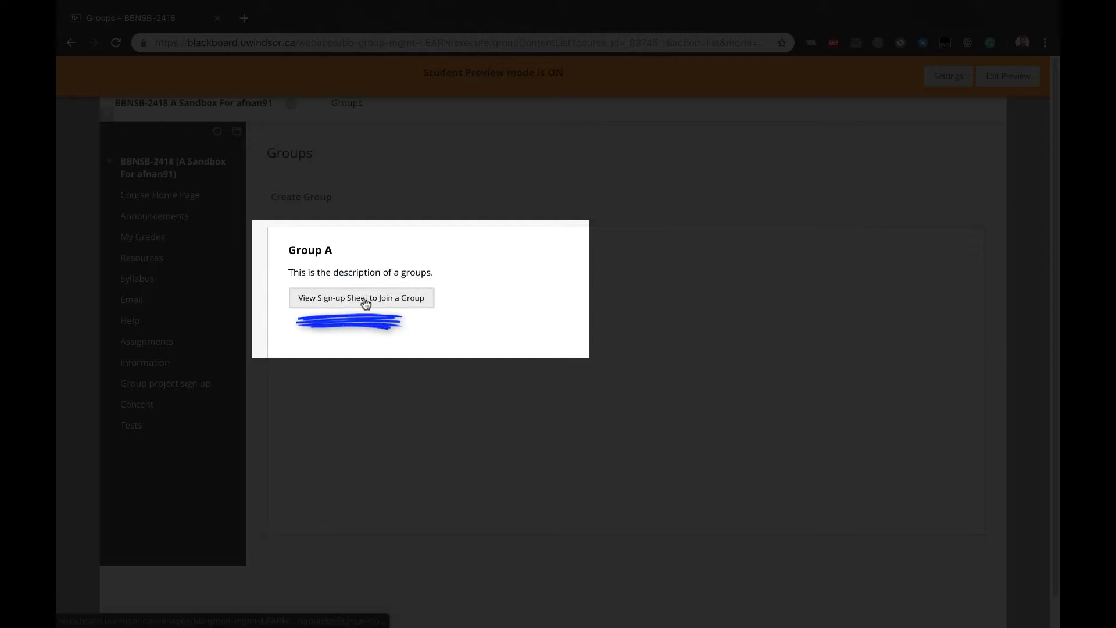
pyautogui.click(361, 297)
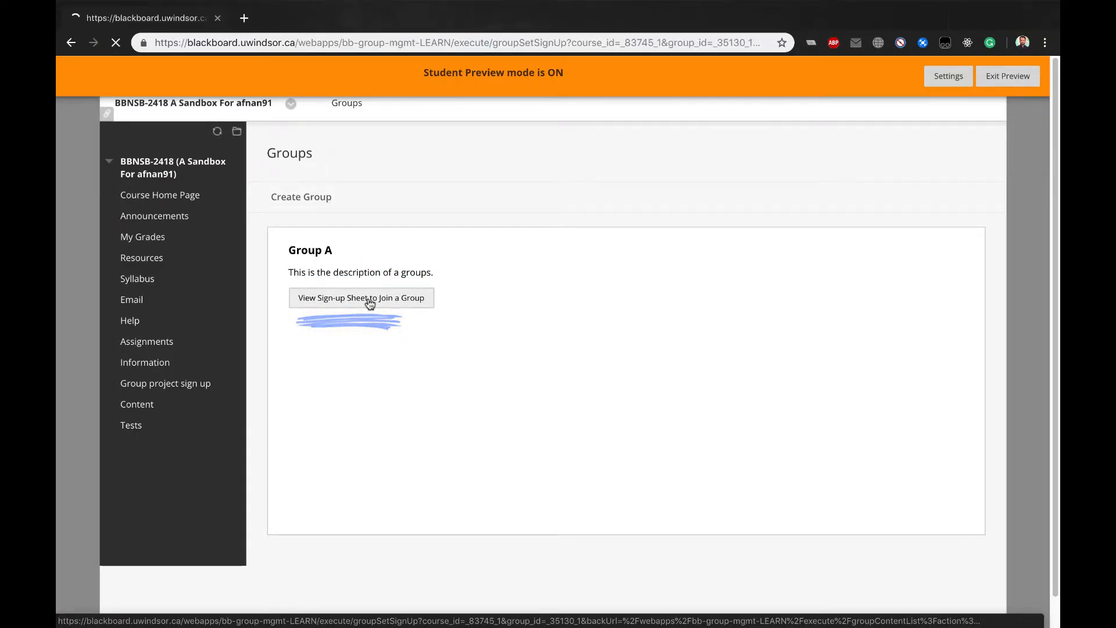
pyautogui.click(360, 298)
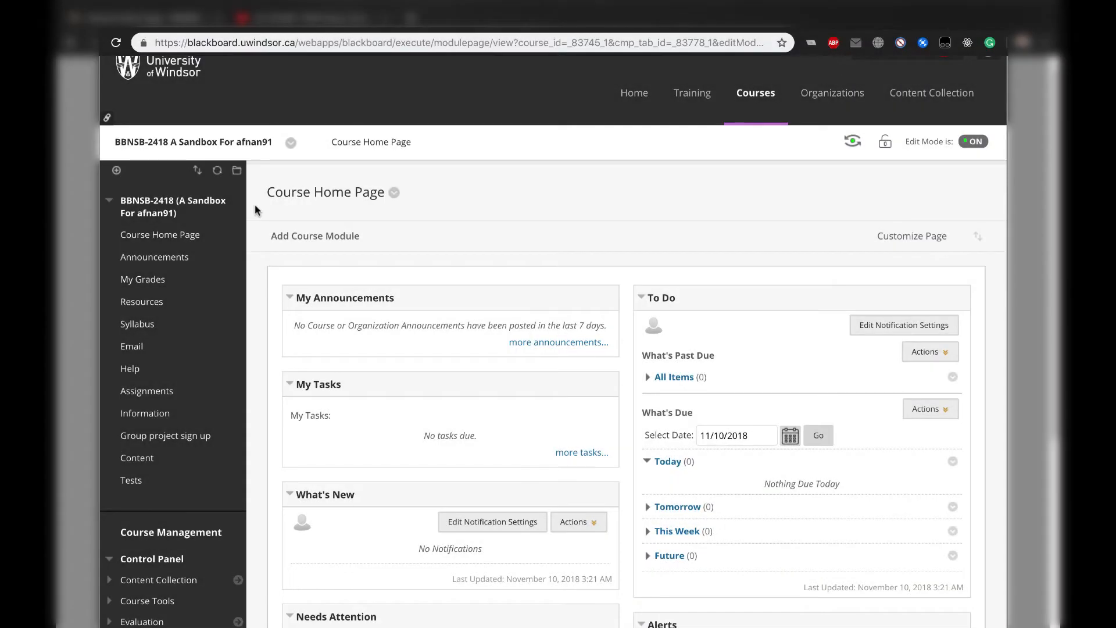
# Add a 'Project sign up' content area to the course menu, available to users
pyautogui.click(116, 169)
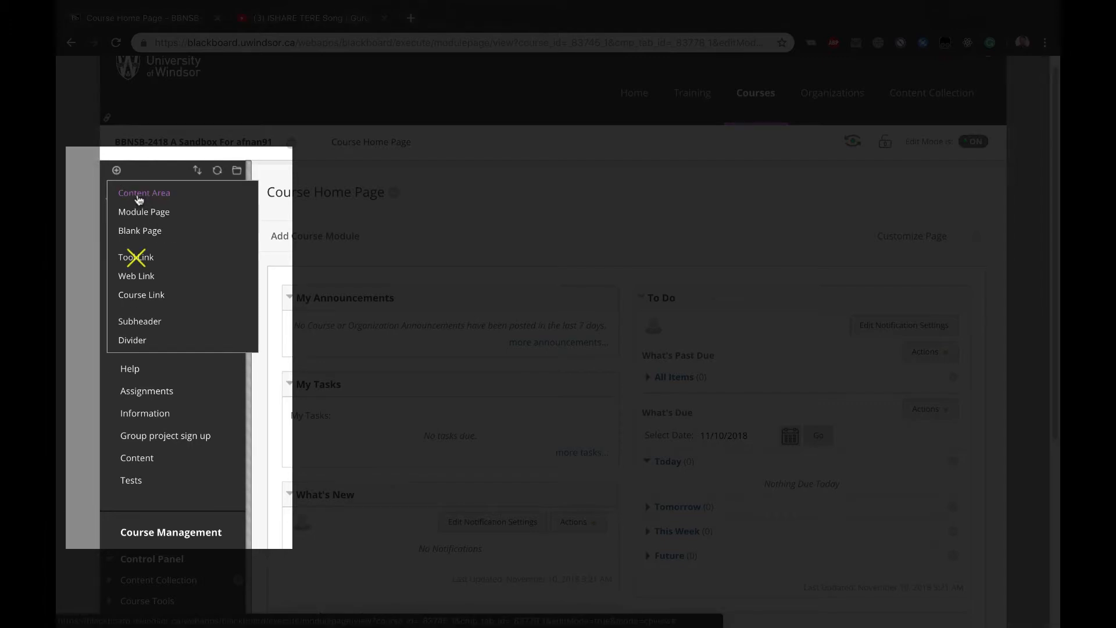
pyautogui.click(144, 192)
pyautogui.write('Project sign up')
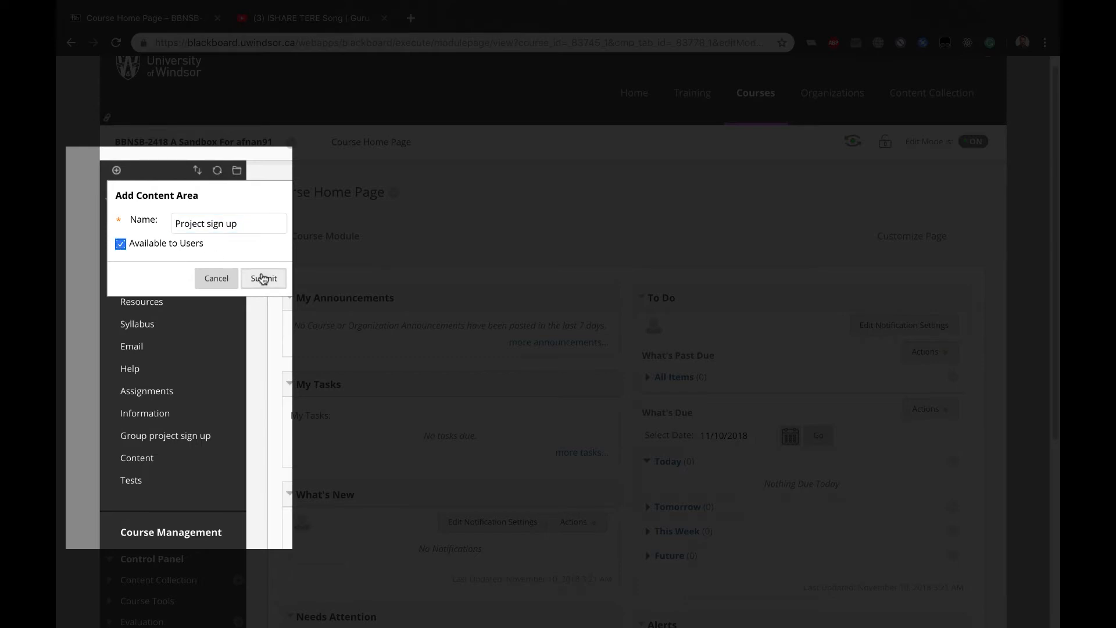
pyautogui.click(262, 278)
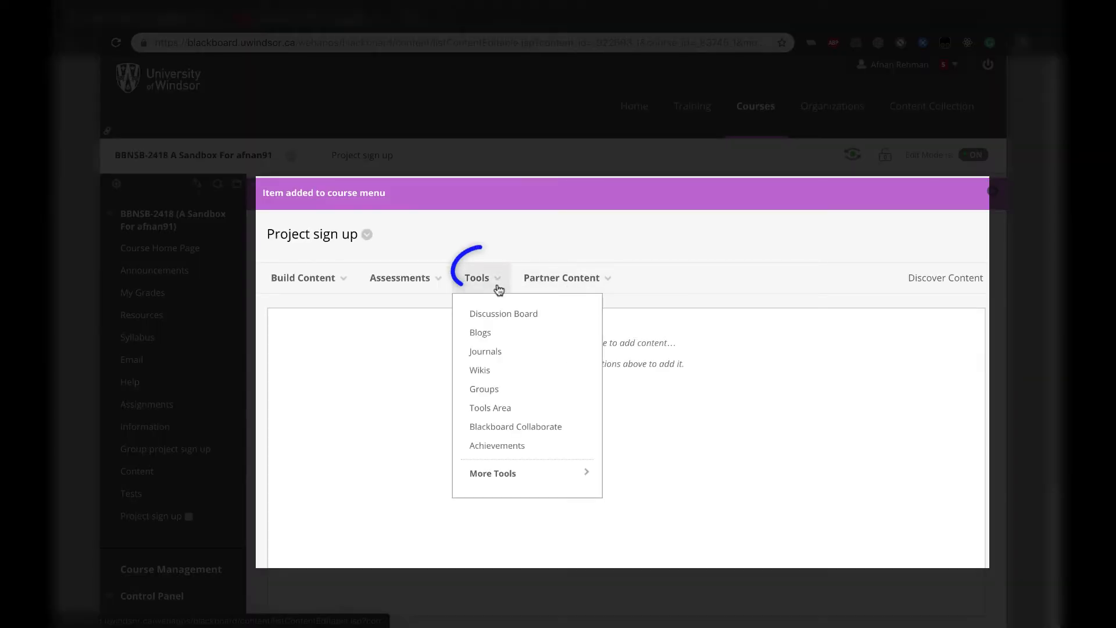
pyautogui.moveTo(483, 388)
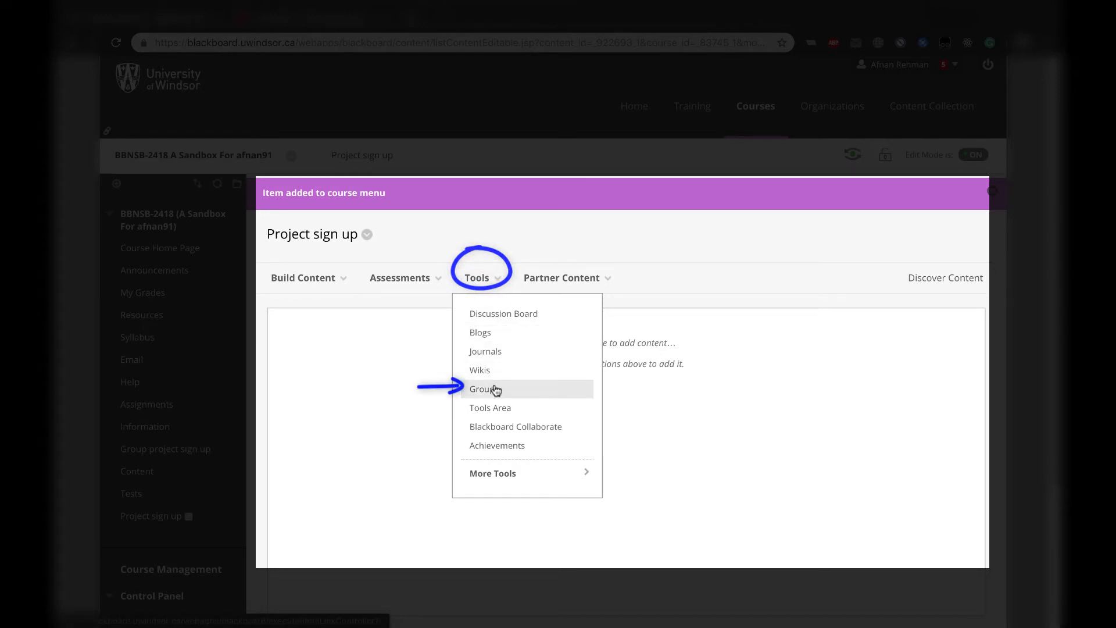
# Insert a Groups link item into the Project sign up content area via Tools
pyautogui.click(484, 389)
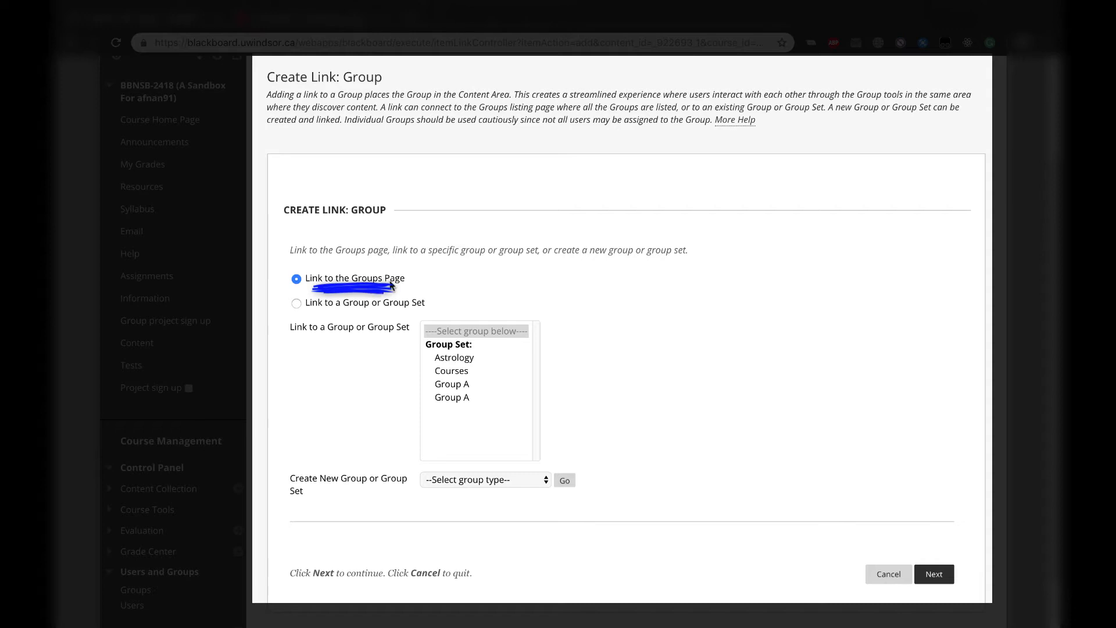
pyautogui.click(296, 278)
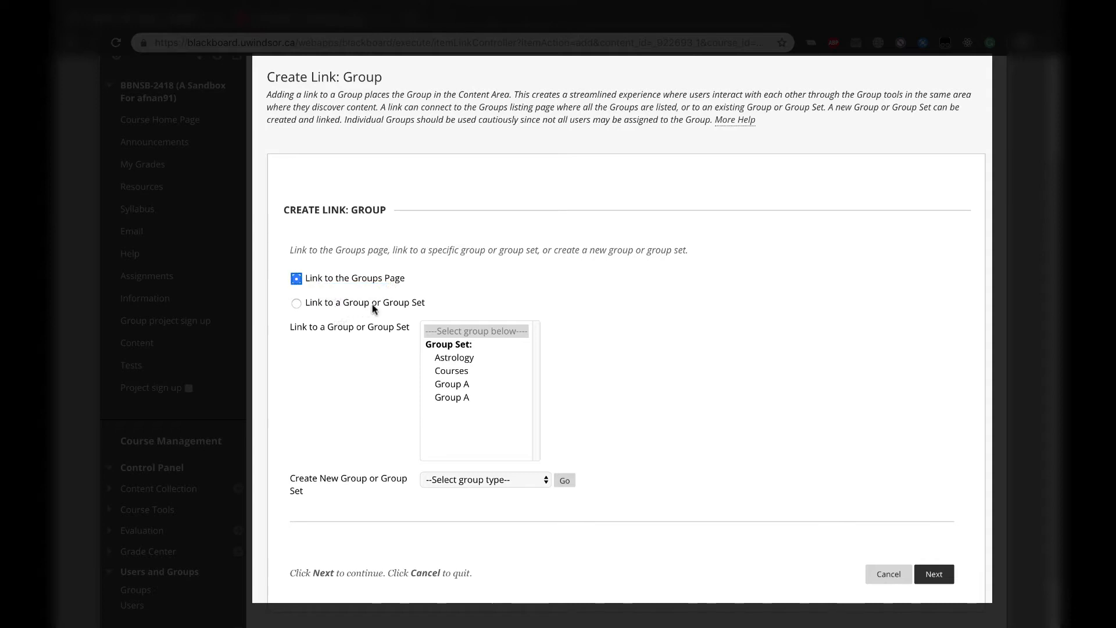
pyautogui.click(295, 302)
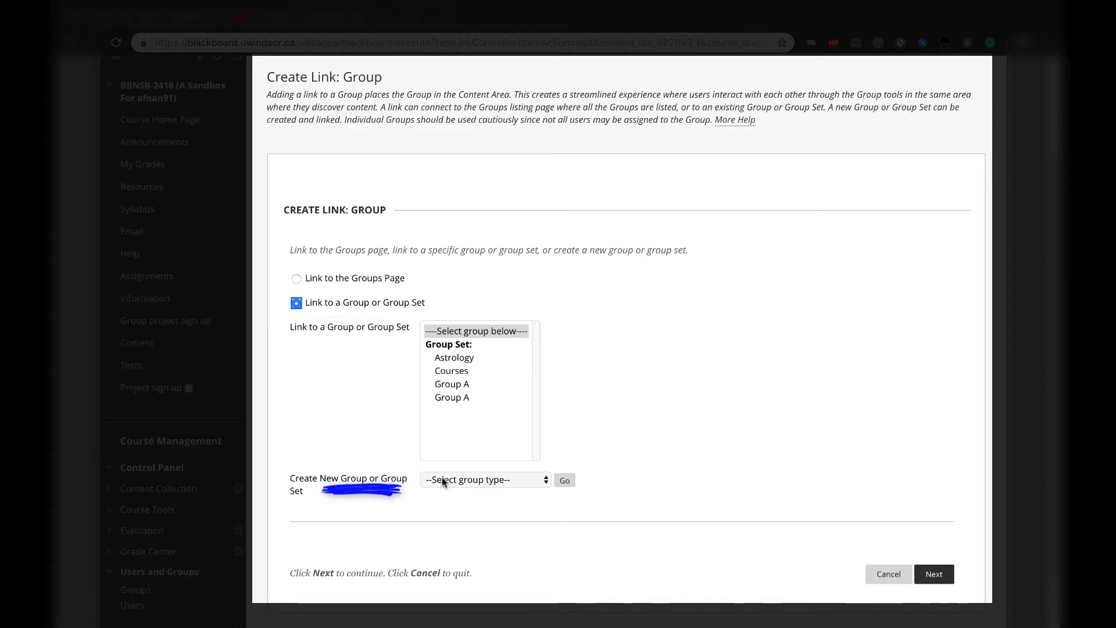
pyautogui.click(484, 479)
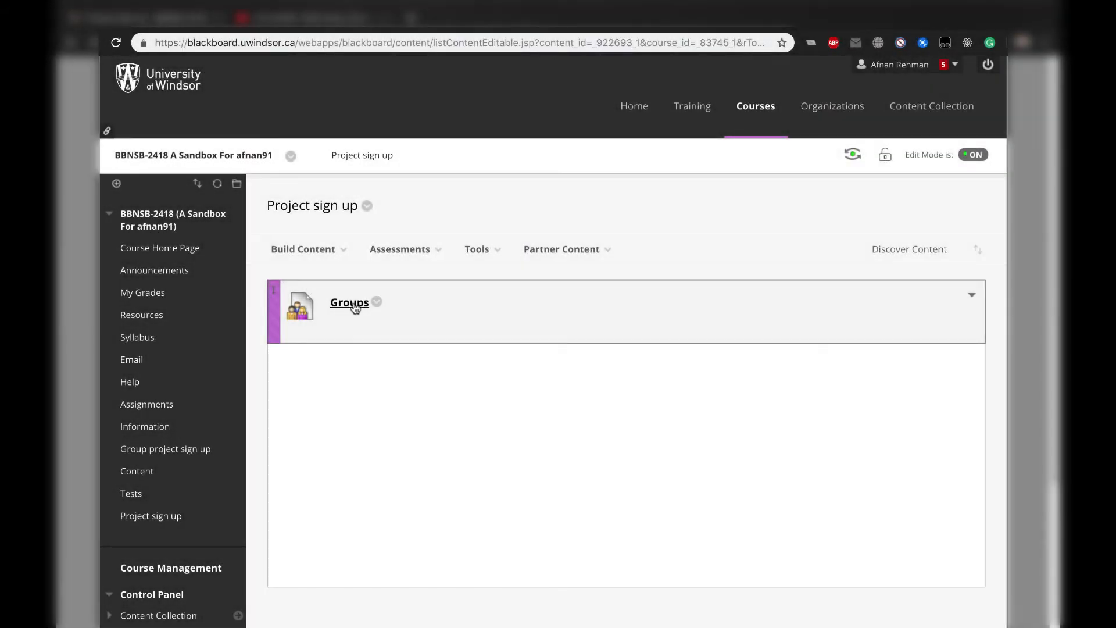
# Follow the Groups link to the groups list and enter the Group A 1 group space
pyautogui.click(350, 302)
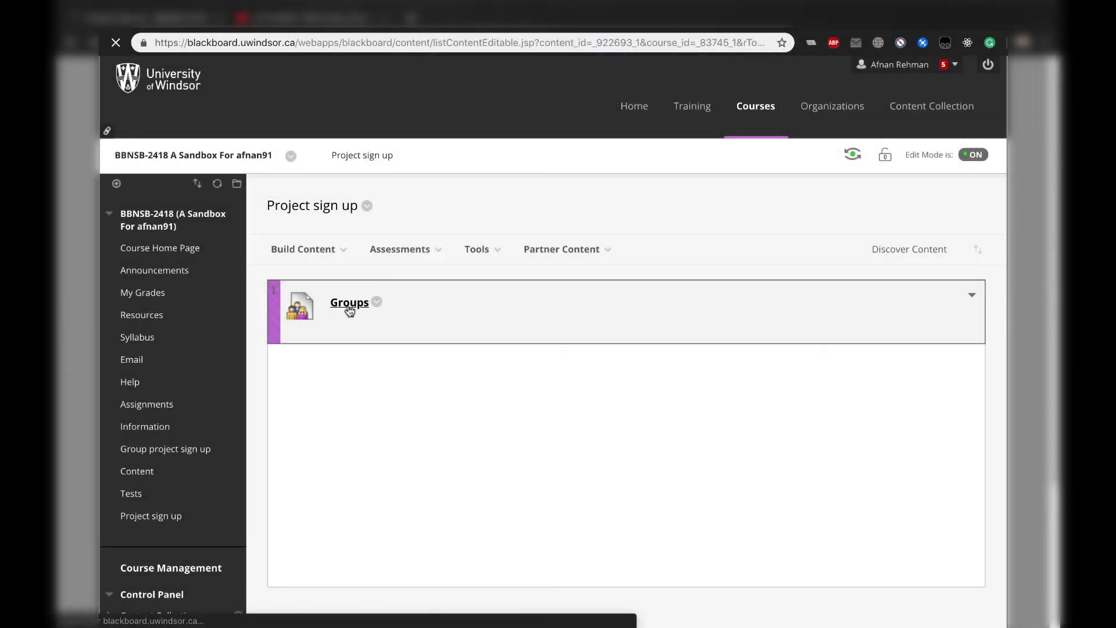
pyautogui.click(350, 302)
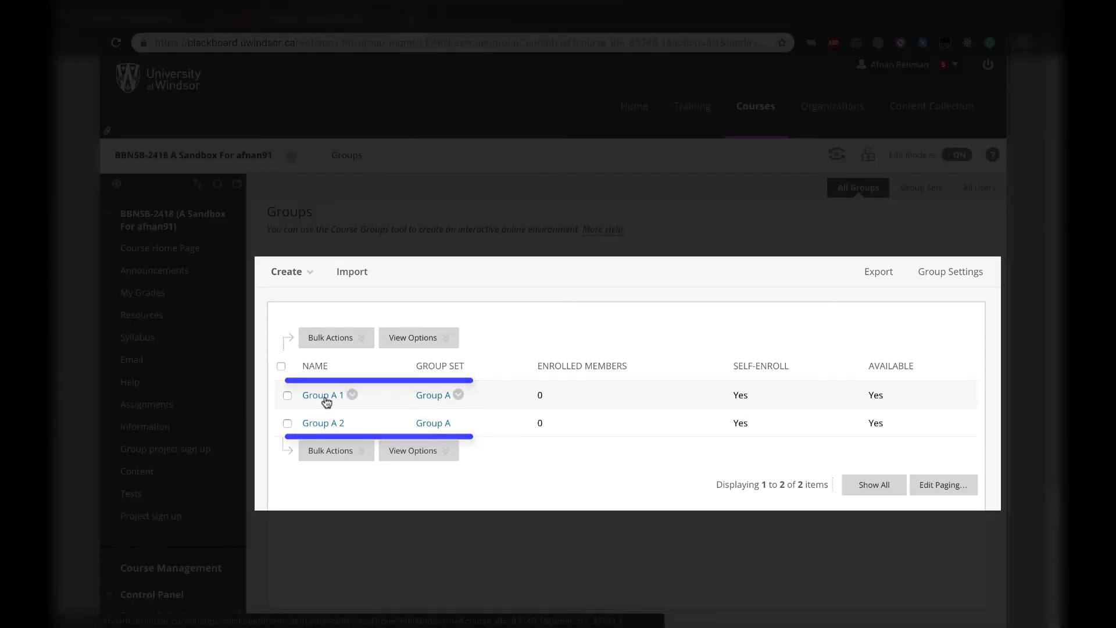
pyautogui.click(322, 395)
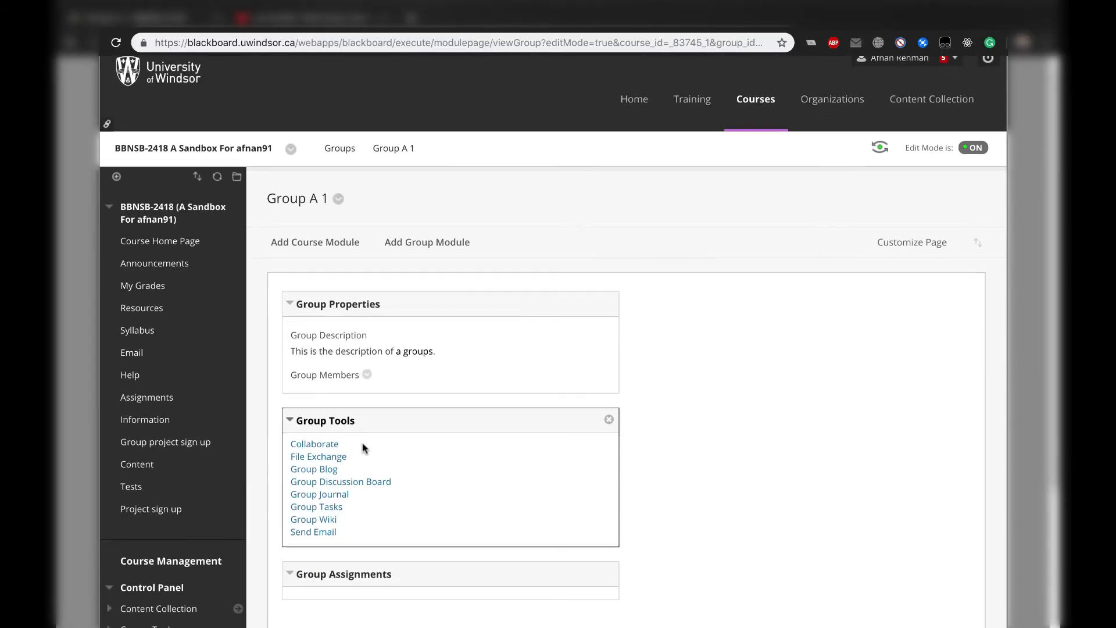
pyautogui.scroll(-3)
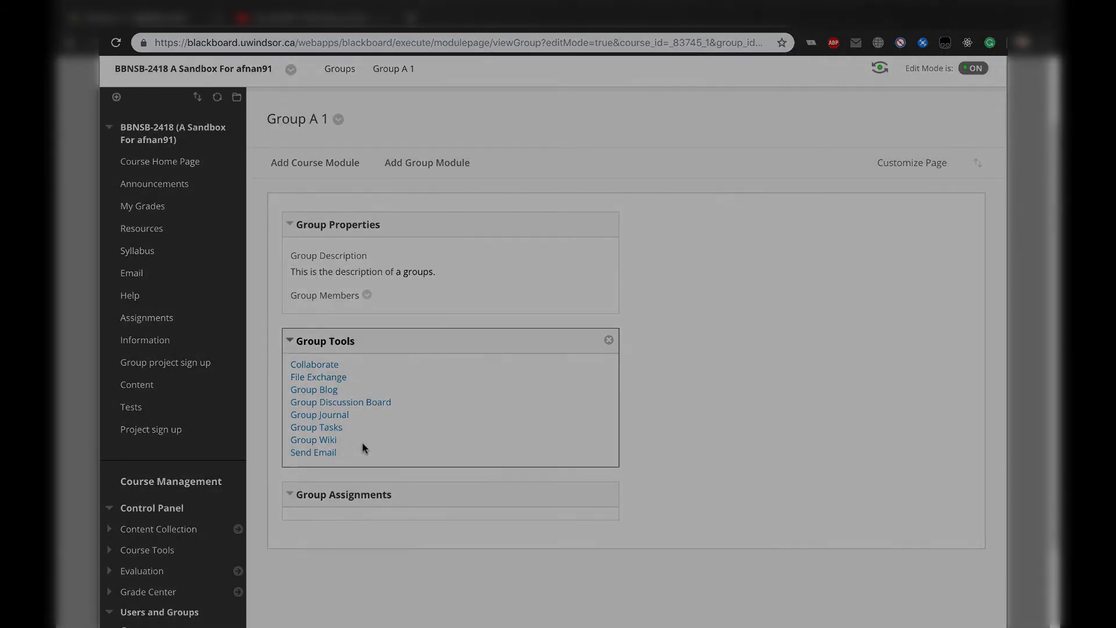